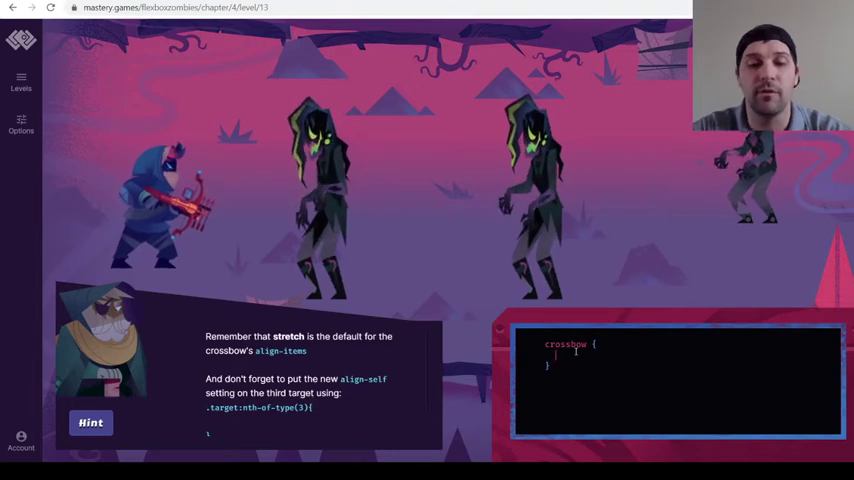
pyautogui.write('display:flex')
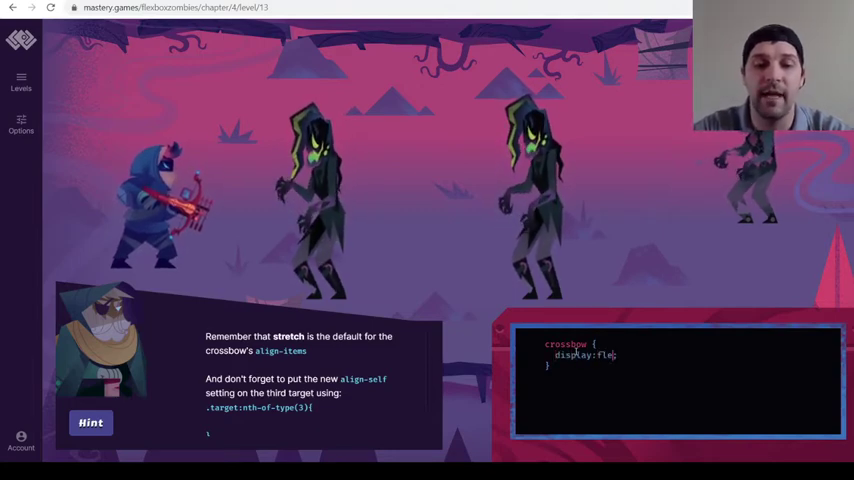
pyautogui.write('x;')
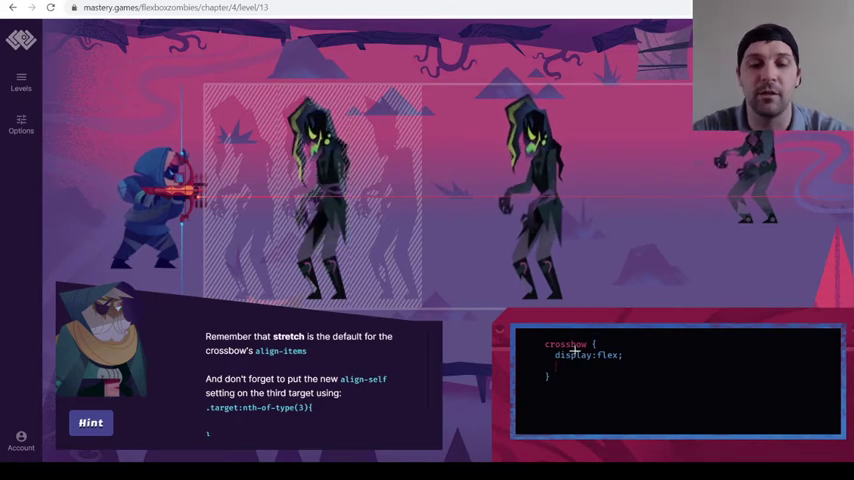
pyautogui.write('justif')
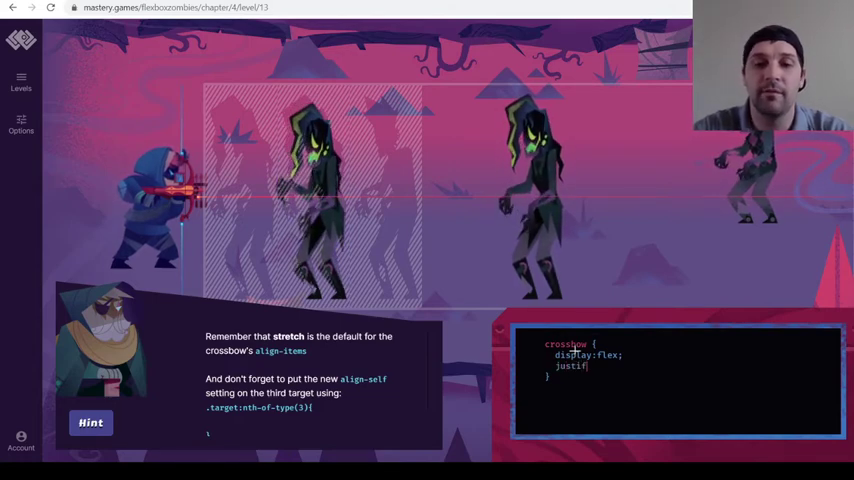
pyautogui.write('-content: space-around;')
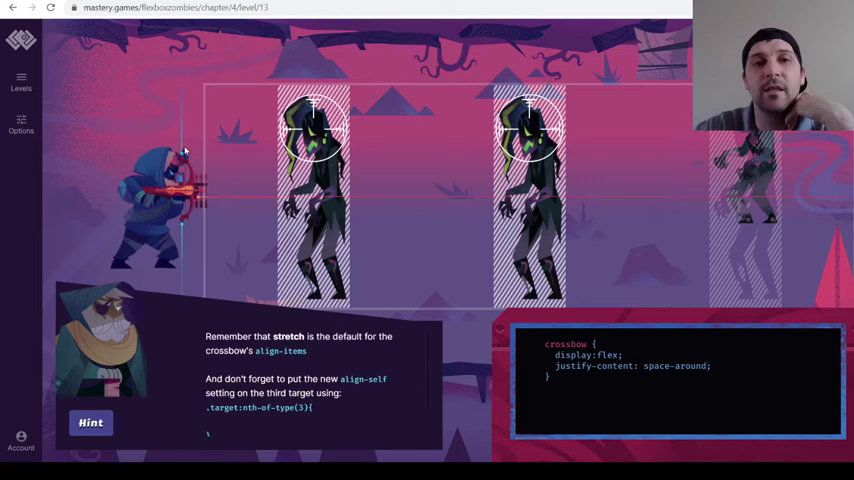
pyautogui.moveTo(438, 186)
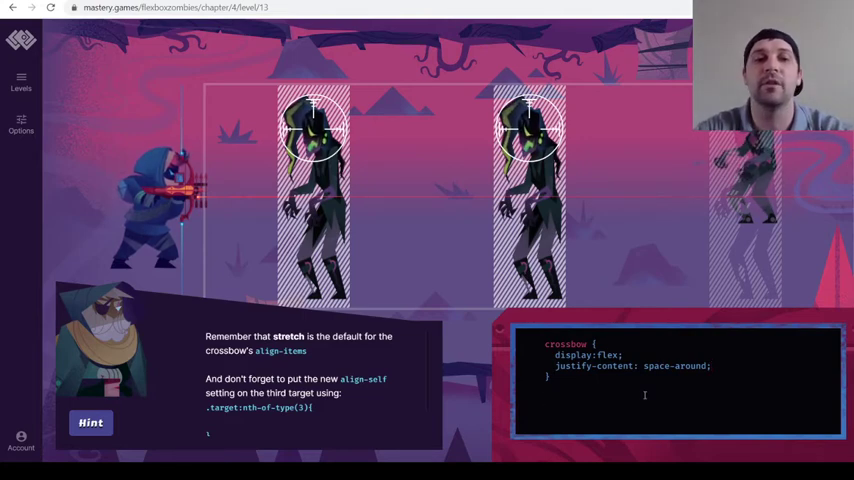
pyautogui.write('.ta')
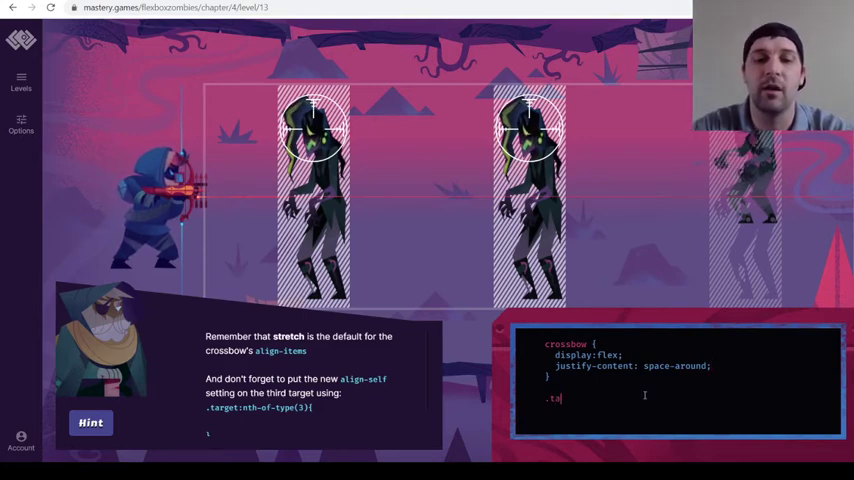
pyautogui.write('rget')
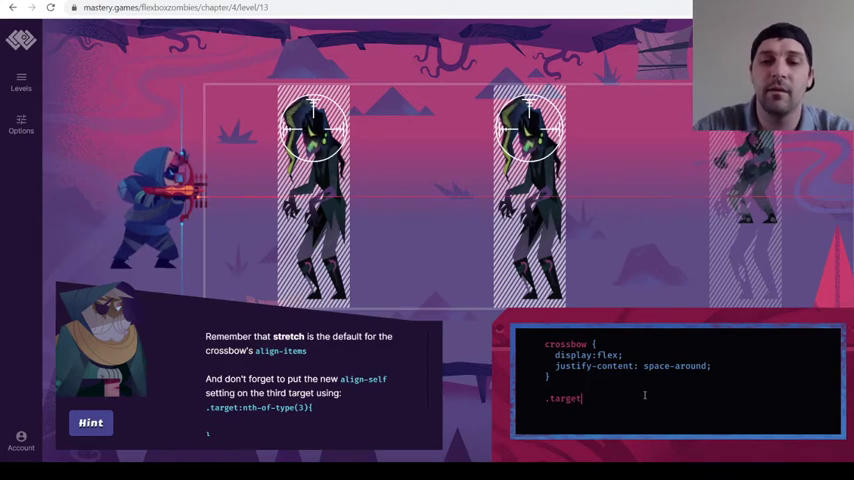
pyautogui.write(':')
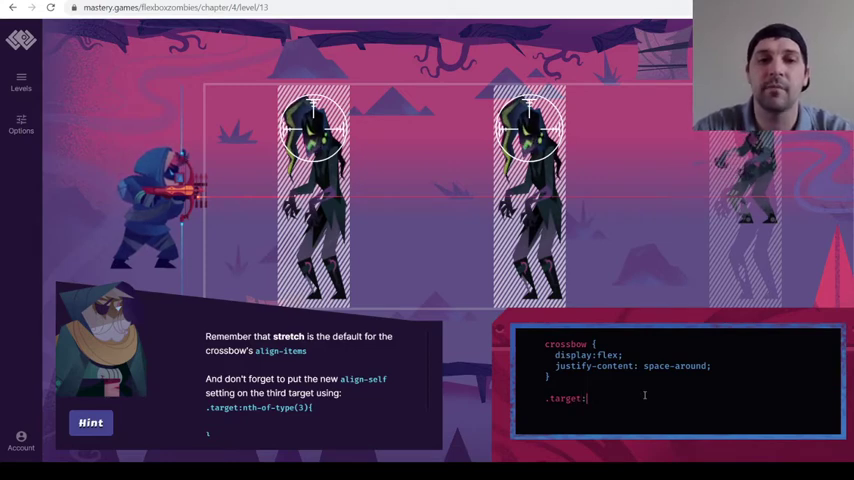
pyautogui.write('nth-oftype(3){')
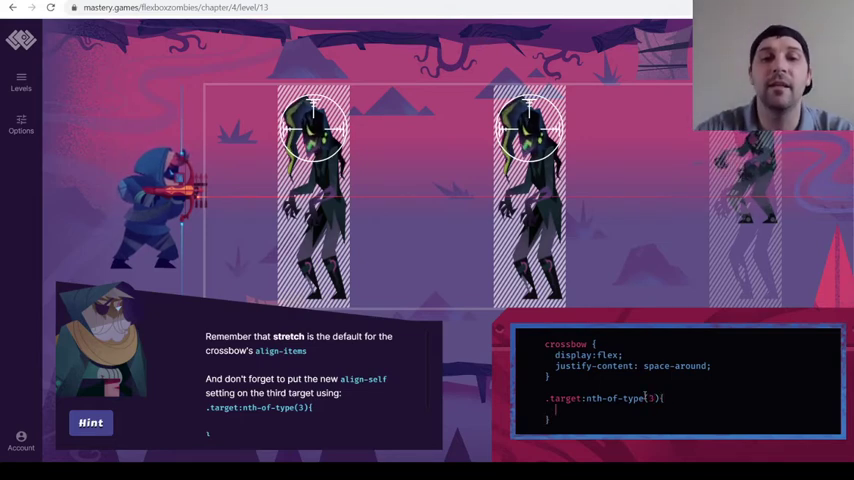
pyautogui.write('align')
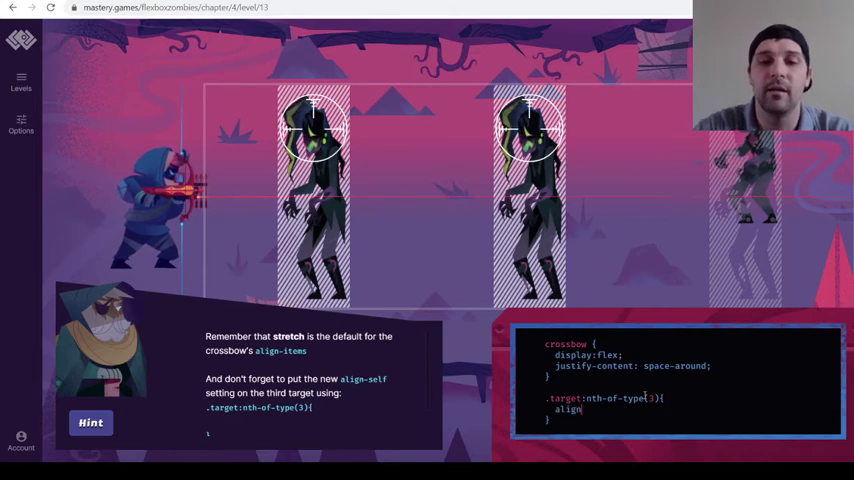
pyautogui.write('self:')
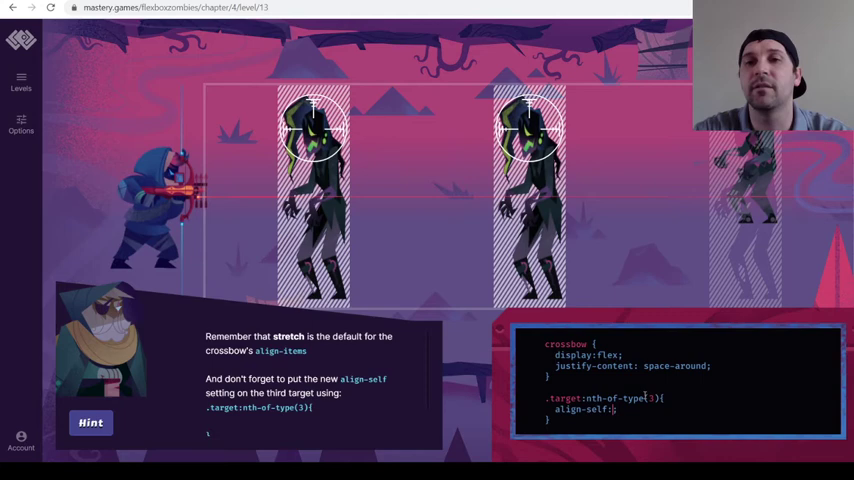
pyautogui.write('fle')
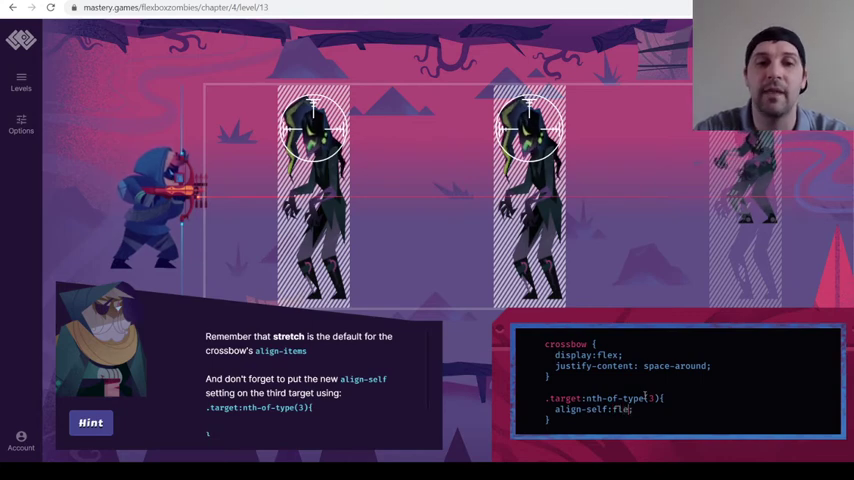
pyautogui.write('-')
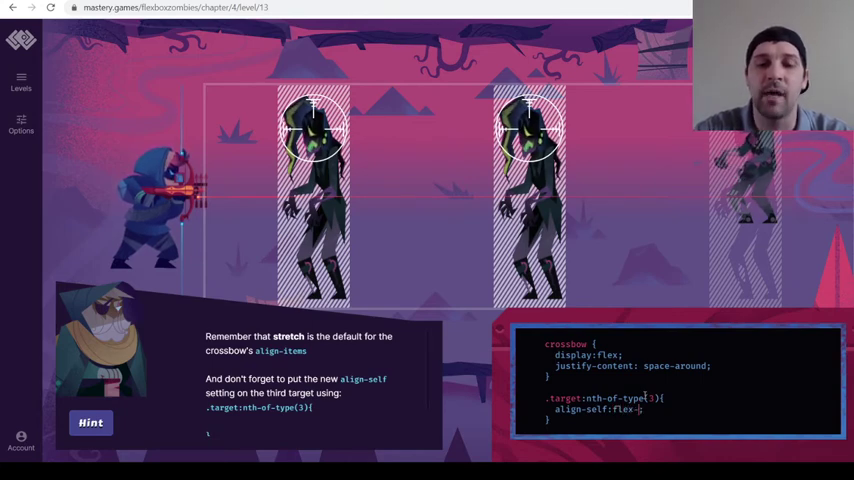
pyautogui.write('end')
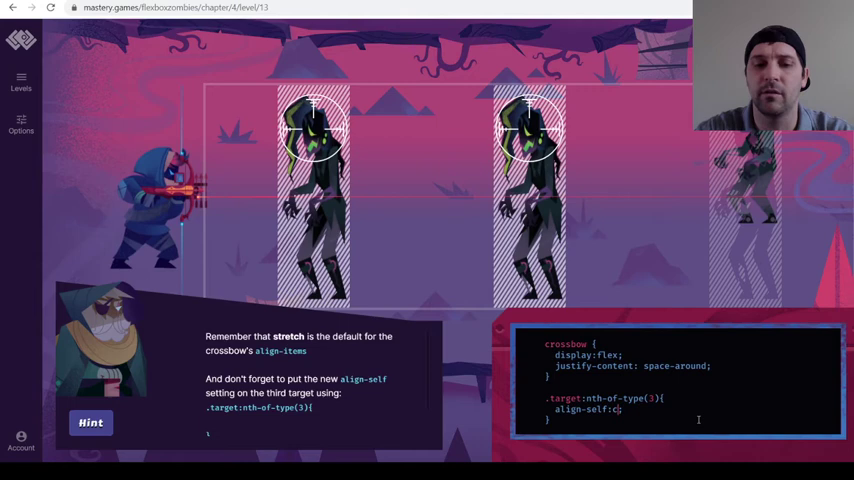
pyautogui.write('enter')
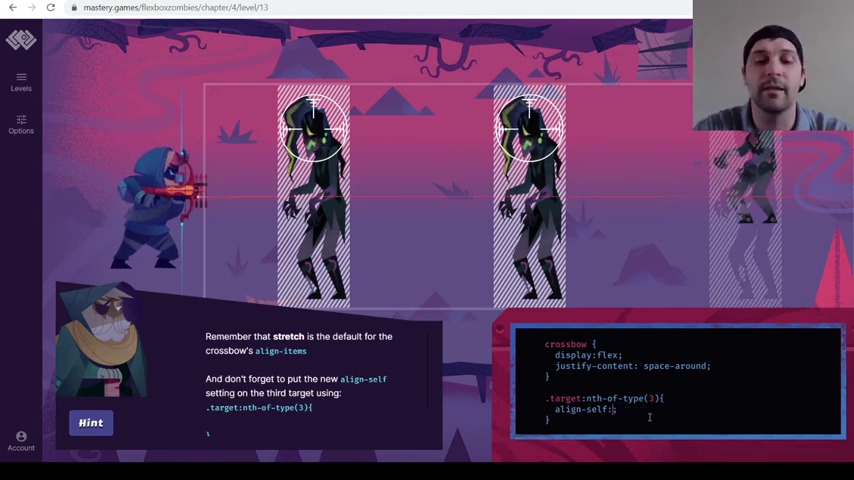
pyautogui.write('flex')
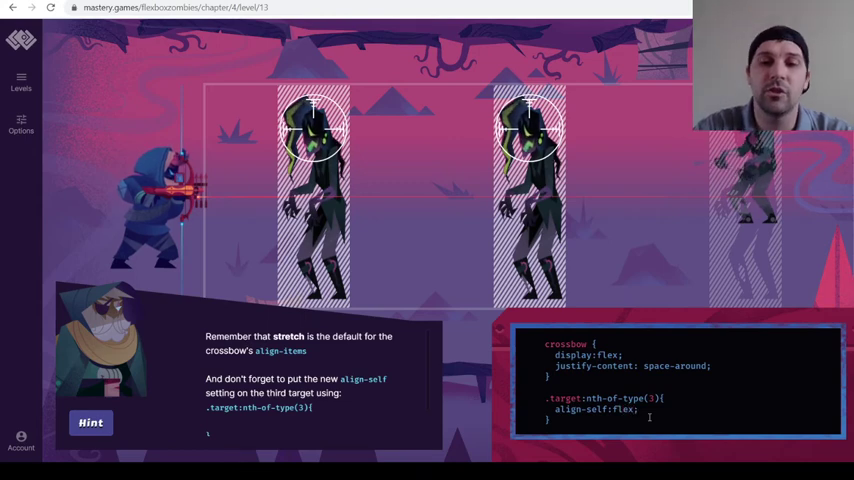